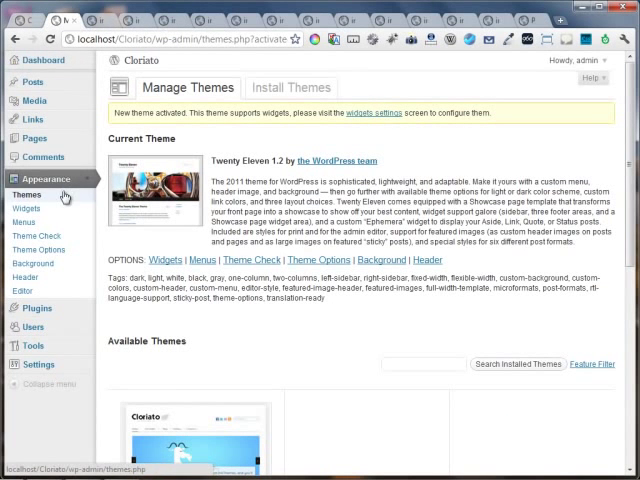
Activate the Cloriato theme under Available Themes and view the site with it
scroll("down", 3)
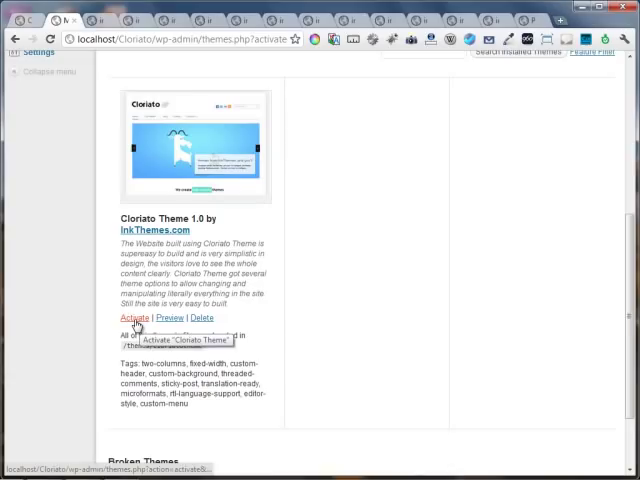
mouse_move(133, 318)
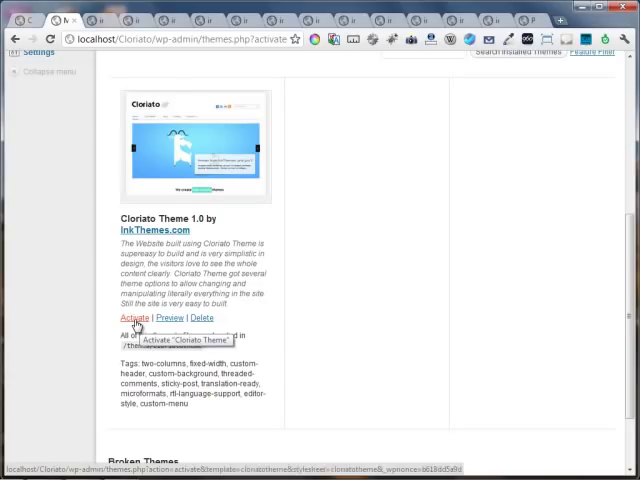
left_click(132, 318)
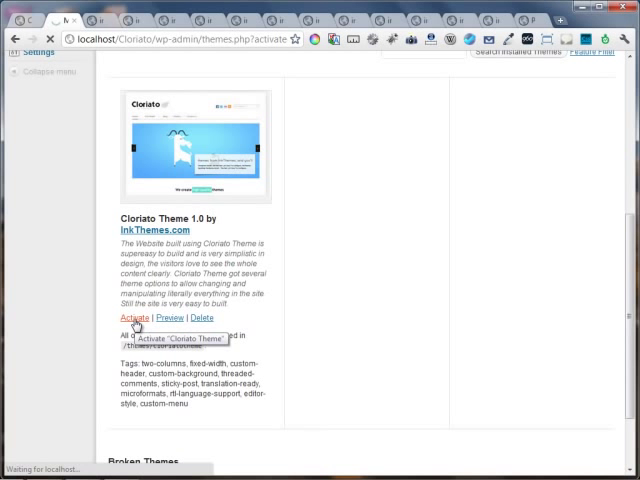
left_click(135, 318)
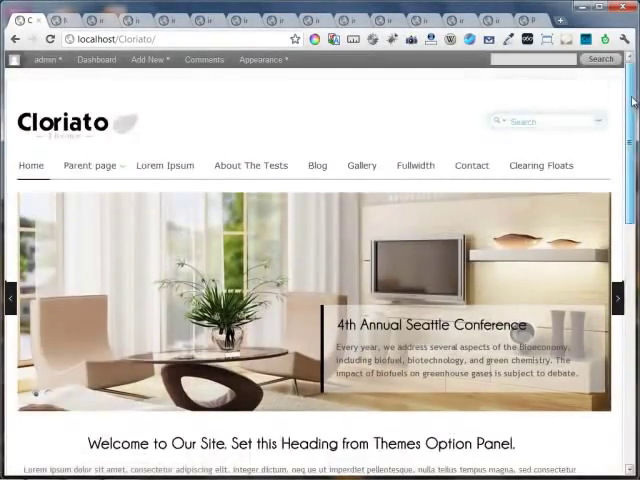
scroll("down", 3)
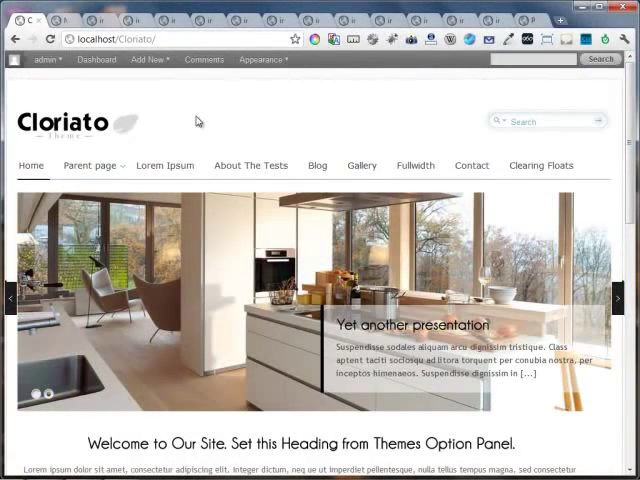
left_click(89, 165)
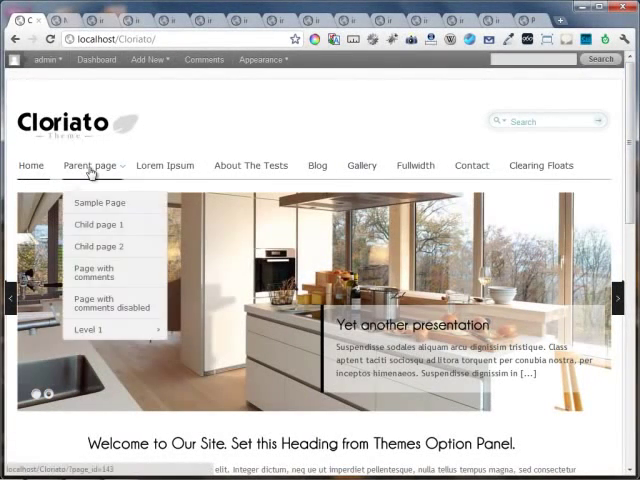
mouse_move(90, 329)
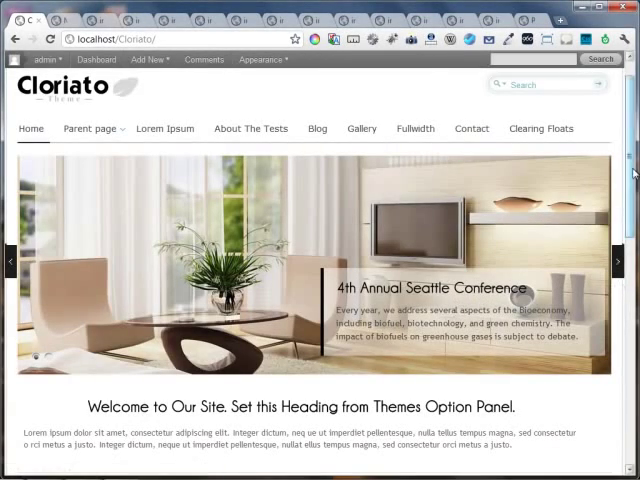
scroll("down", 3)
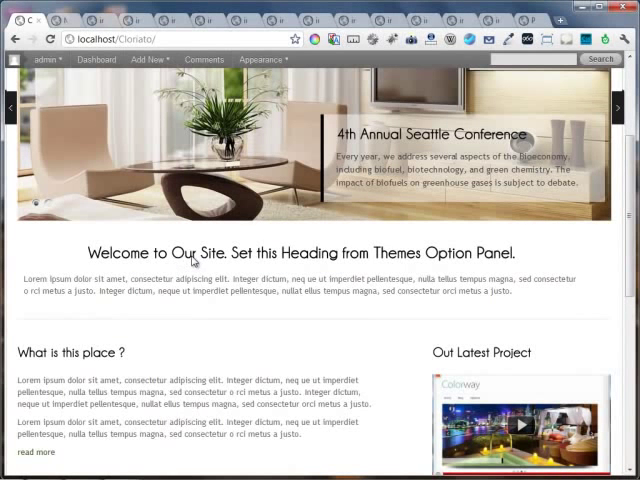
mouse_move(561, 292)
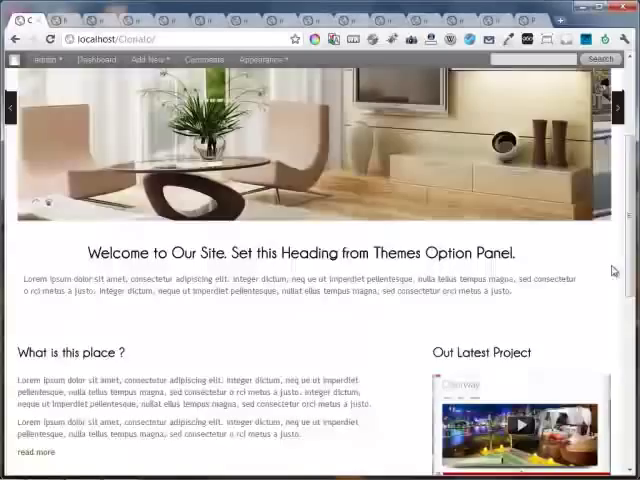
scroll("down", 3)
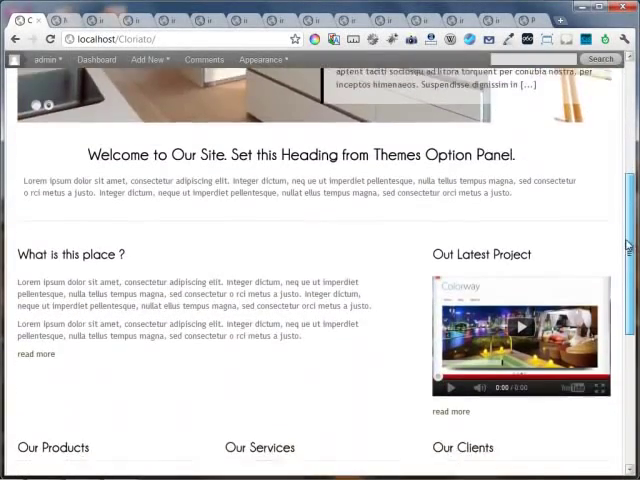
scroll("down", 3)
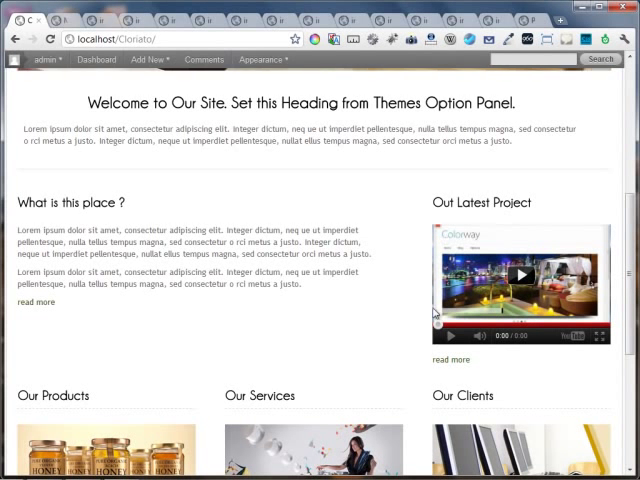
mouse_move(413, 337)
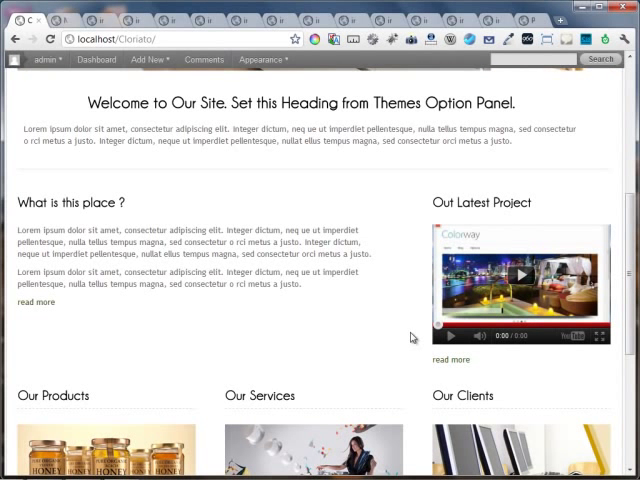
mouse_move(407, 330)
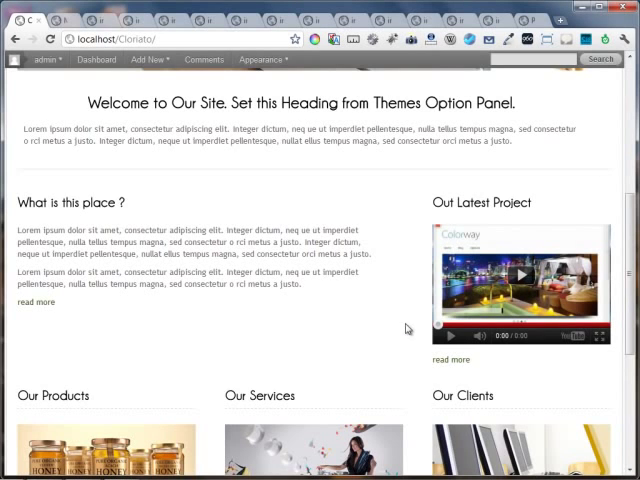
scroll("down", 3)
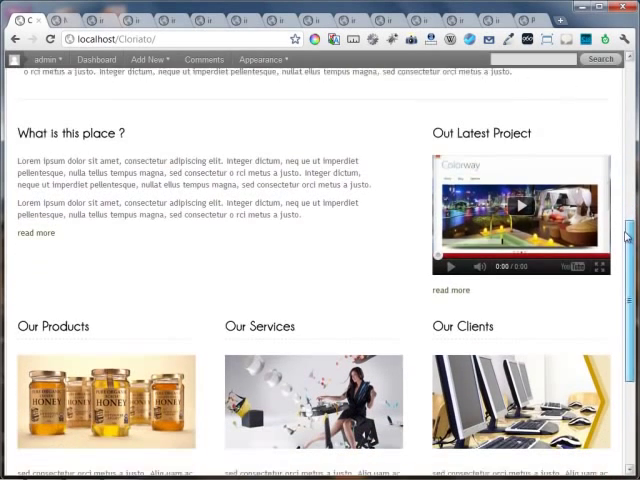
scroll("down", 3)
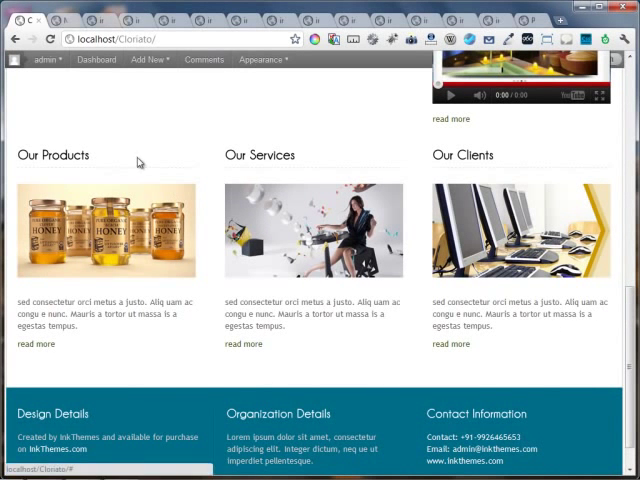
mouse_move(183, 331)
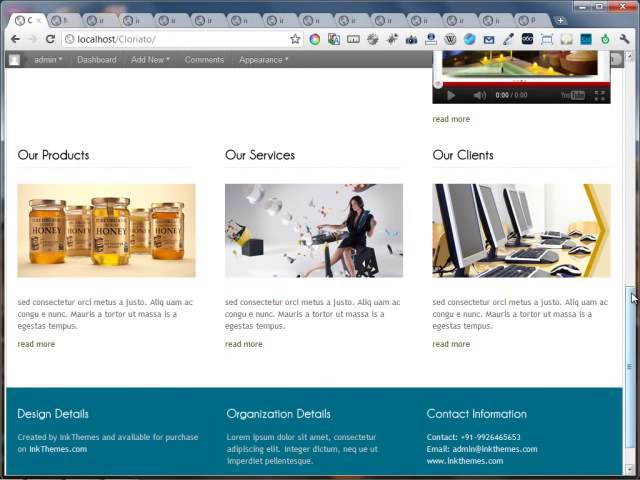
scroll("down", 3)
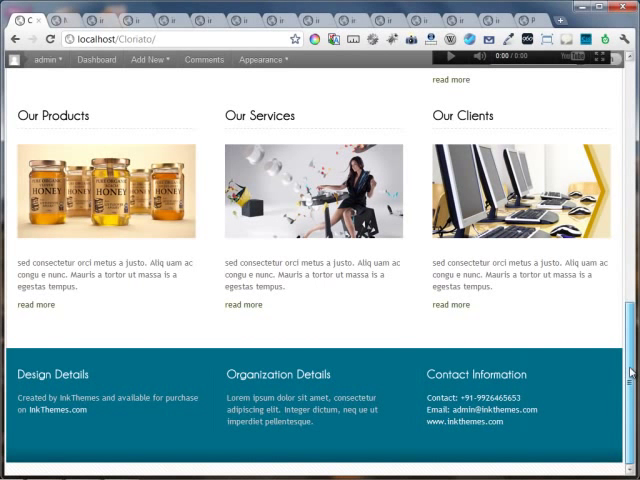
scroll("down", 3)
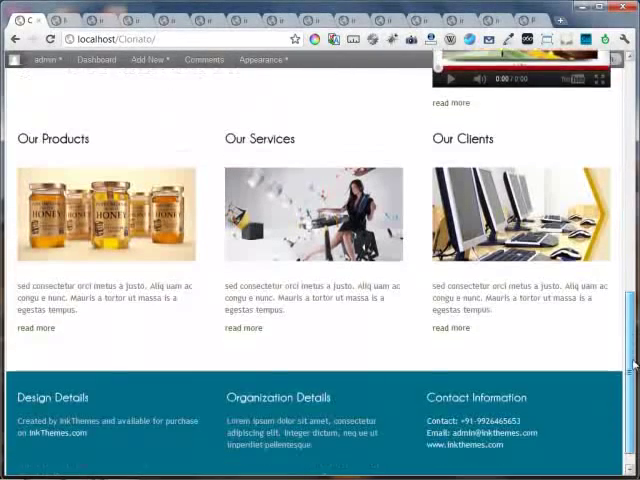
scroll("down", 3)
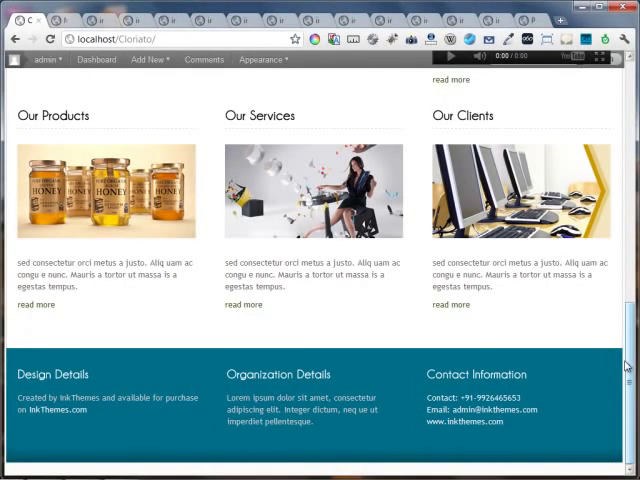
scroll("down", 3)
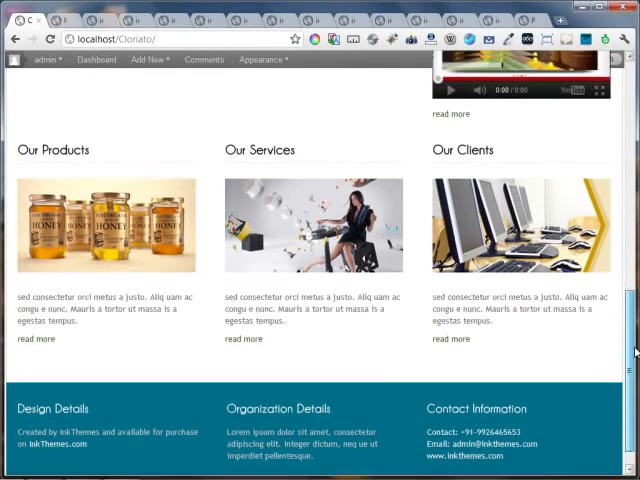
scroll("up", 3)
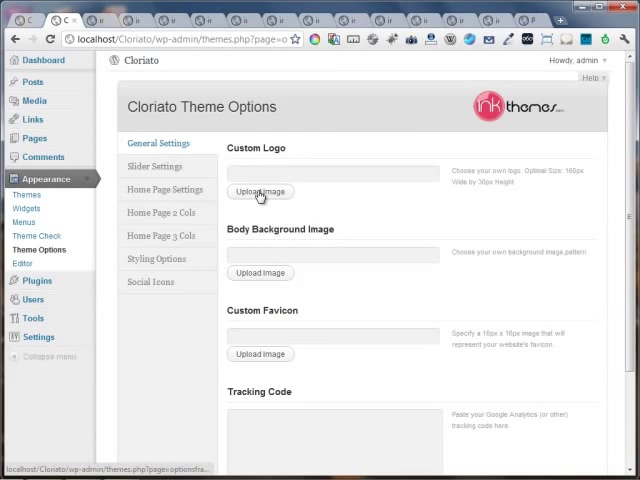
Upload the NypexTech image as the theme's custom logo
left_click(260, 191)
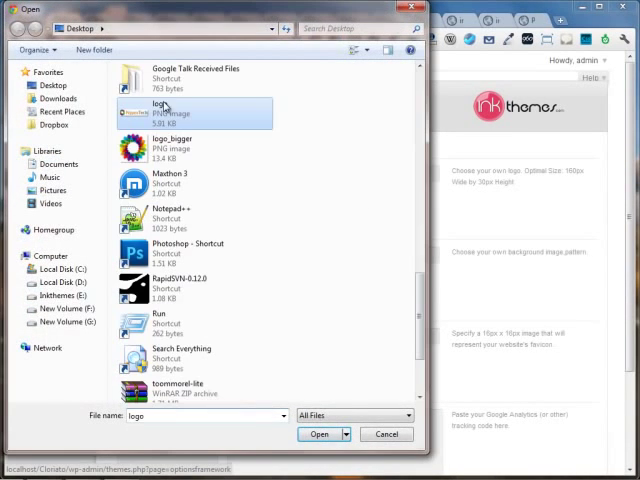
left_click(319, 434)
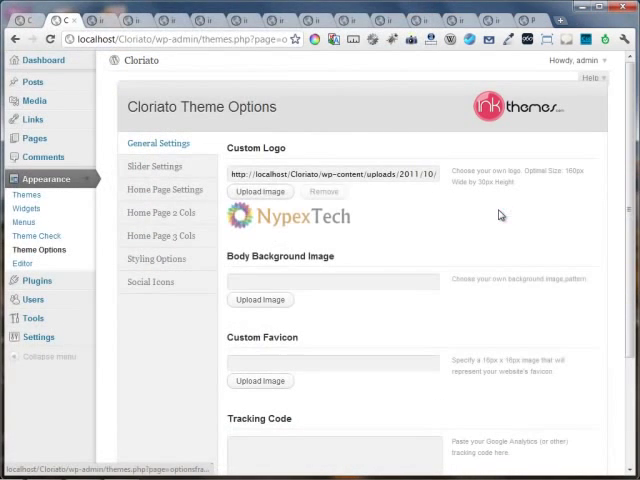
Set the theme colour scheme to red in Styling Options and save all changes
left_click(156, 259)
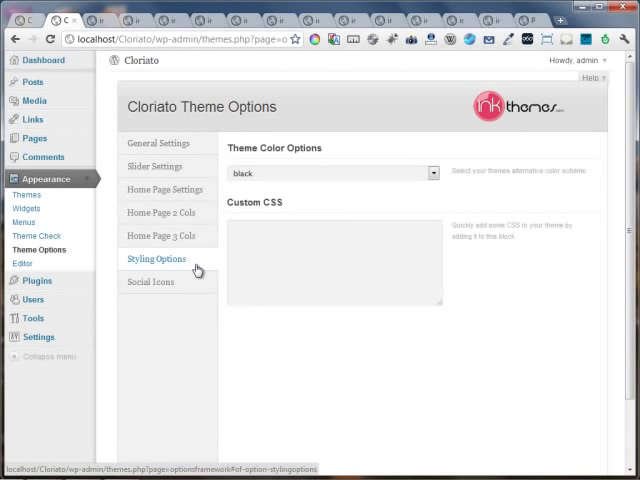
left_click(333, 173)
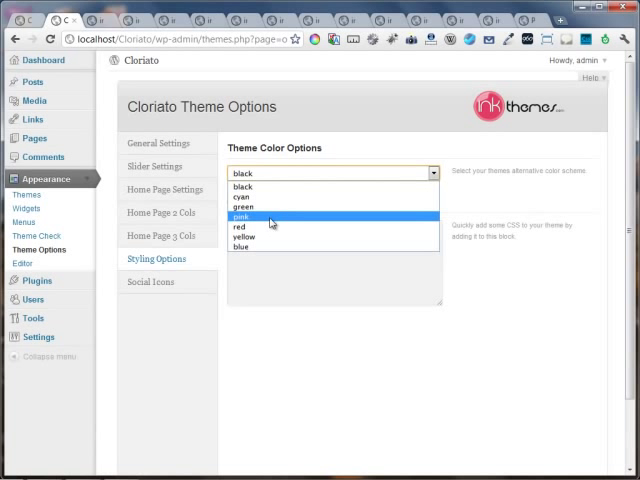
left_click(250, 224)
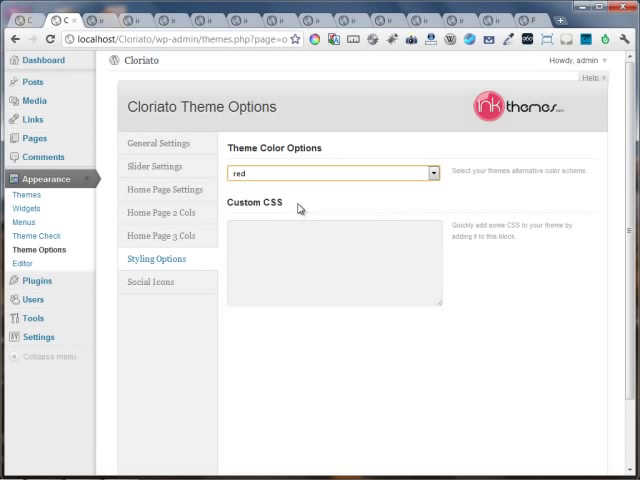
scroll("down", 3)
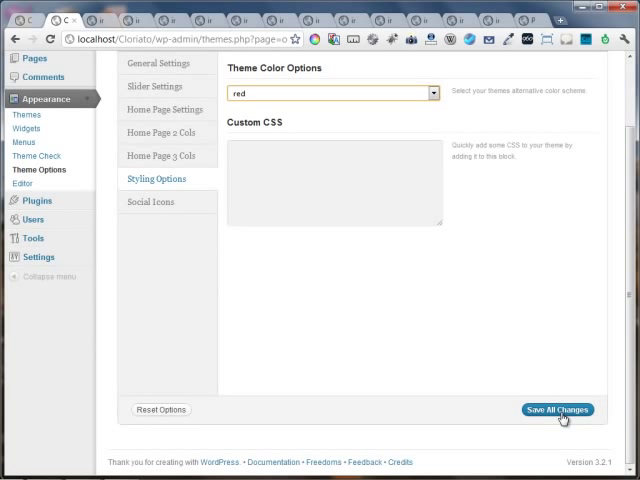
left_click(557, 409)
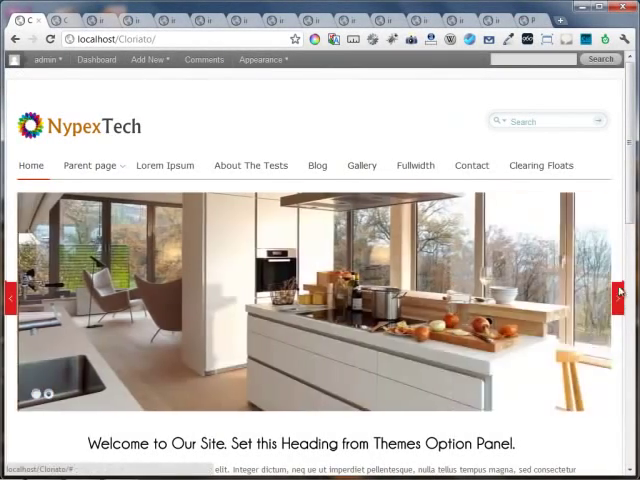
Scroll down the local site's front page to preview the red accents and logo
scroll("down", 3)
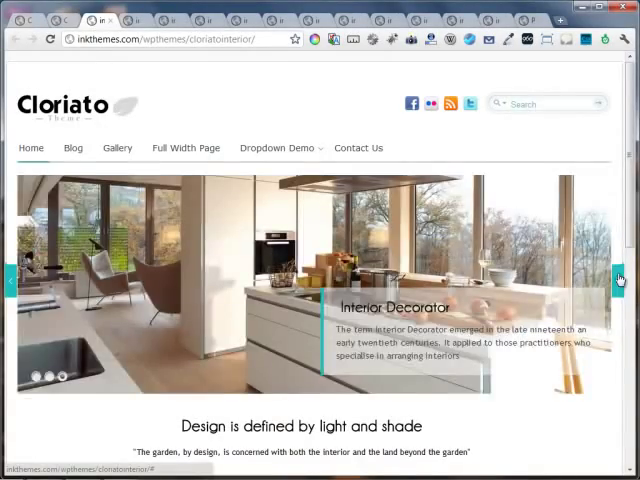
Scroll through the interior and food demos, then view the fashion demo site
scroll("down", 3)
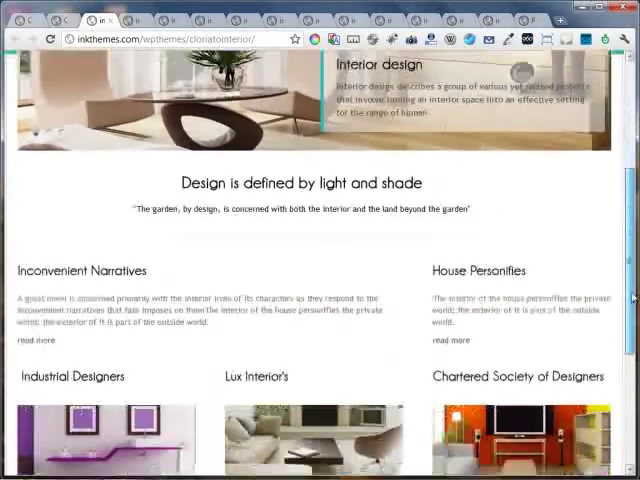
scroll("down", 3)
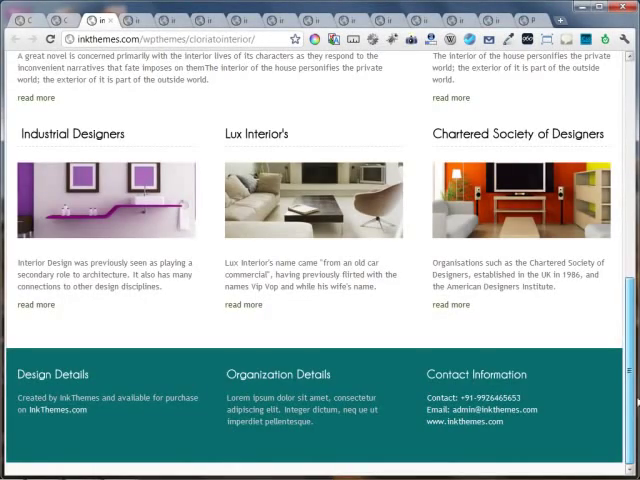
scroll("up", 3)
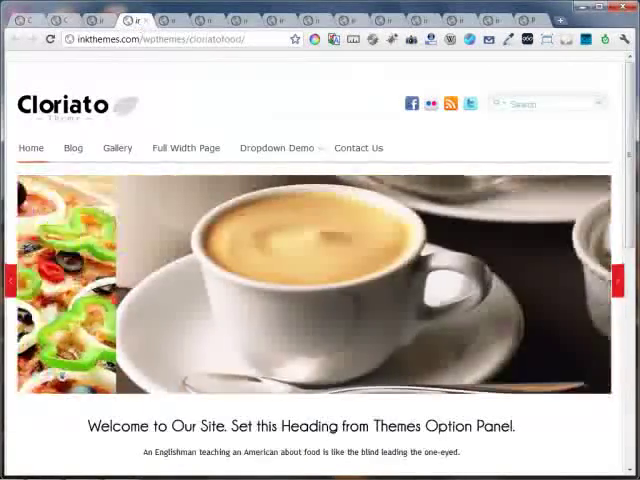
left_click(620, 281)
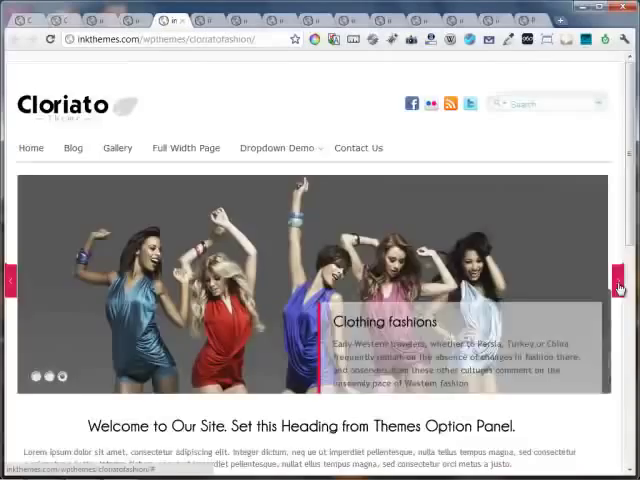
scroll("down", 3)
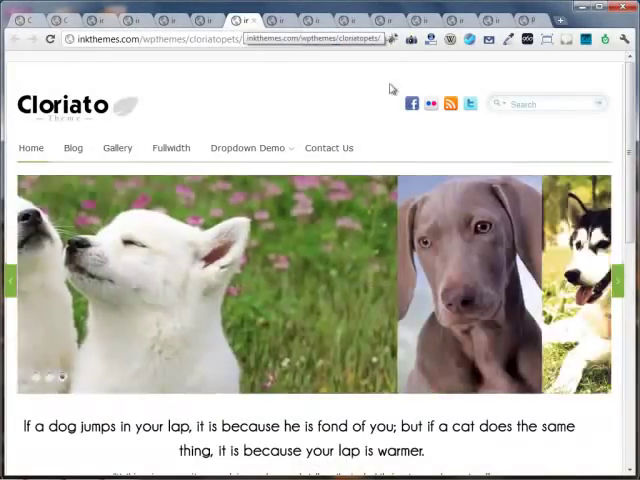
Scroll through the pets, nonprofits and wildlife demo pages
scroll("down", 3)
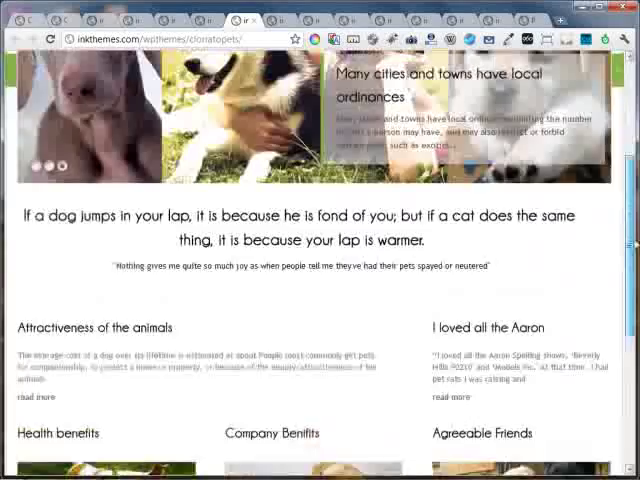
scroll("up", 3)
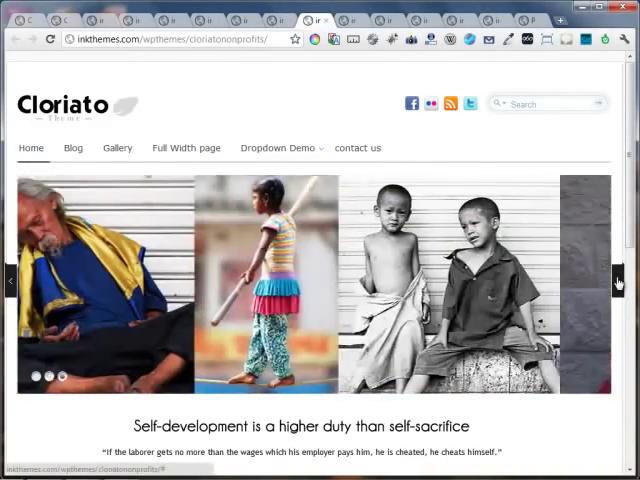
scroll("down", 3)
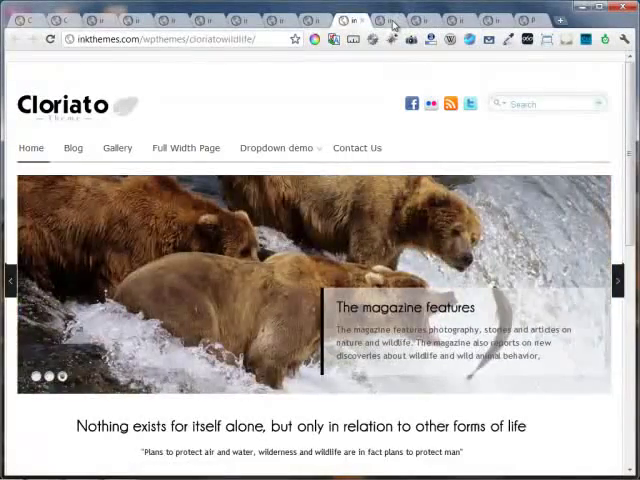
View the church demo site, scrolling to its footer and back up
left_click(390, 20)
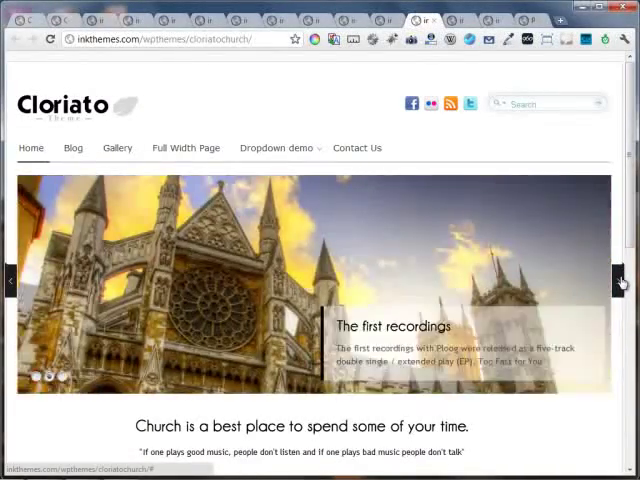
scroll("down", 3)
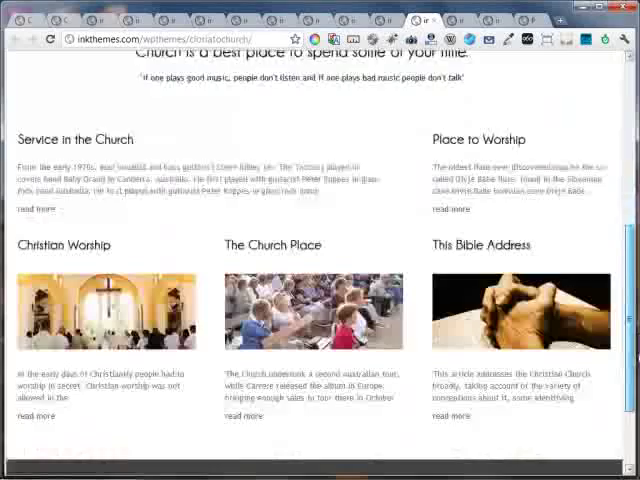
scroll("down", 3)
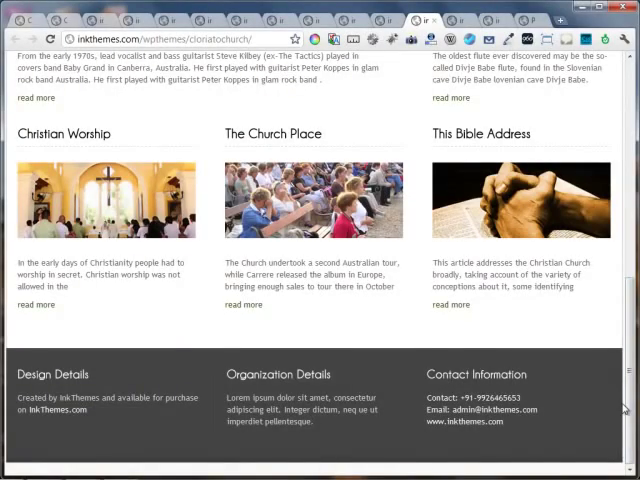
scroll("up", 3)
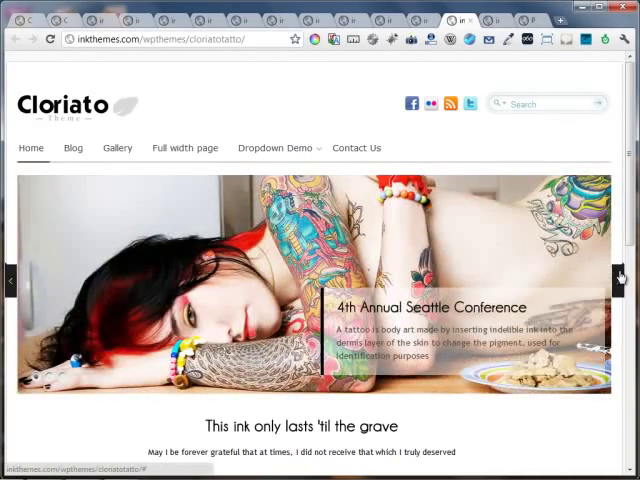
Scroll through the tattoo and music demo pages down to the footer and back
scroll("down", 3)
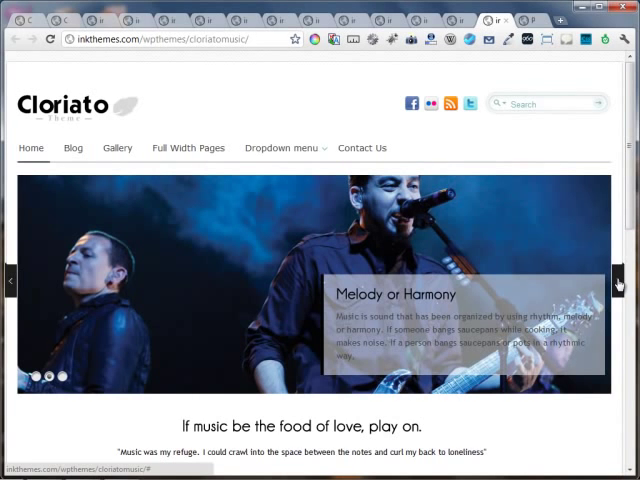
scroll("down", 3)
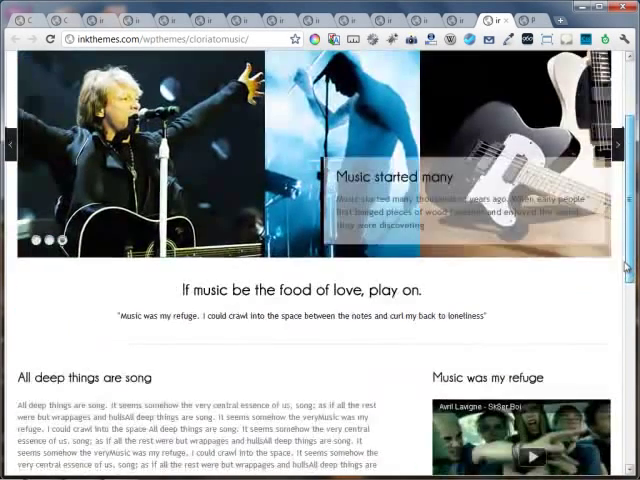
scroll("up", 3)
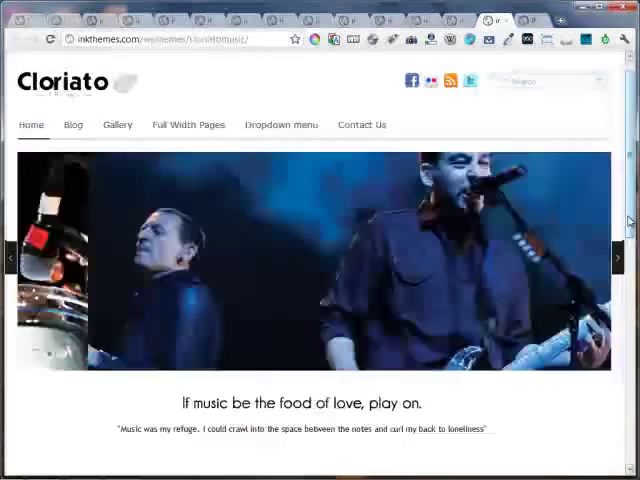
scroll("down", 3)
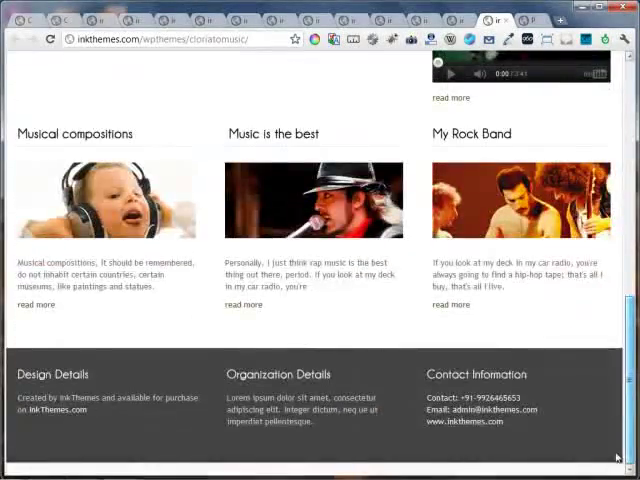
scroll("up", 3)
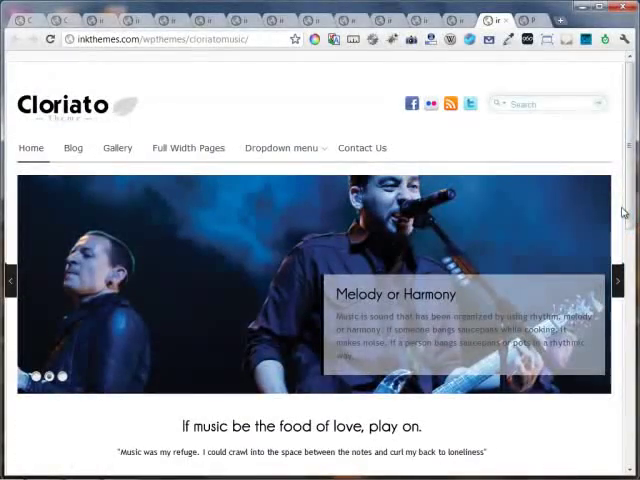